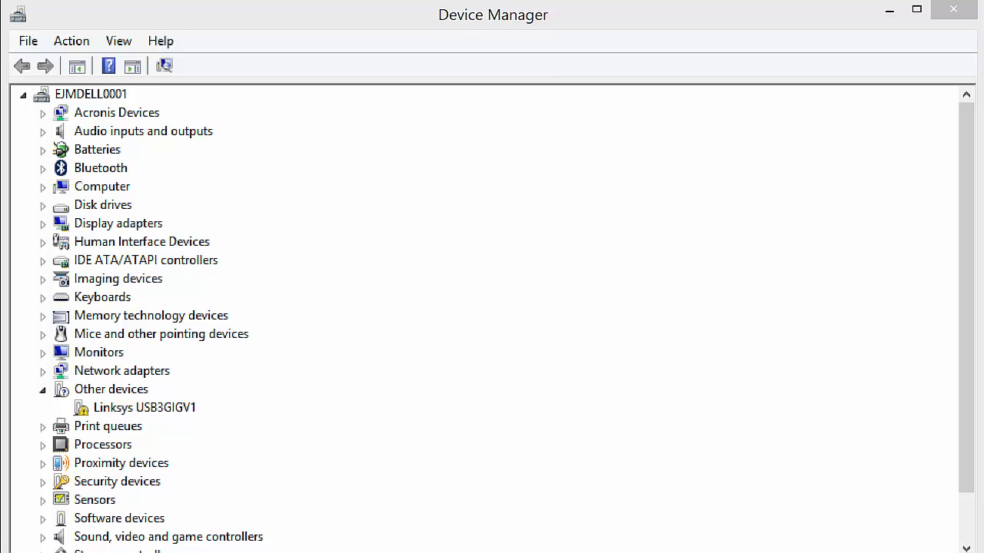
{"action": "mouse_move", "coordinate": [591, 31]}
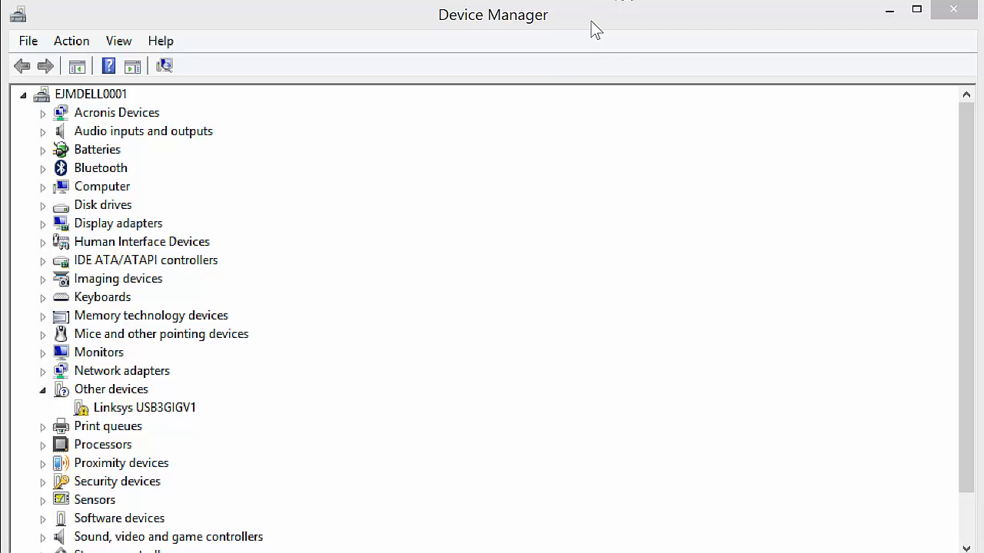
{"action": "mouse_move", "coordinate": [92, 100]}
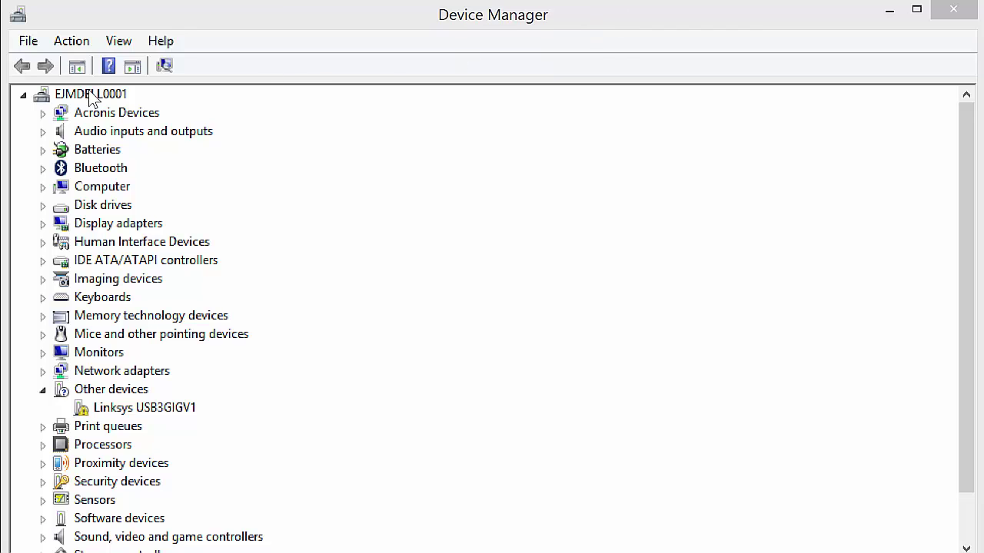
{"action": "mouse_move", "coordinate": [48, 138]}
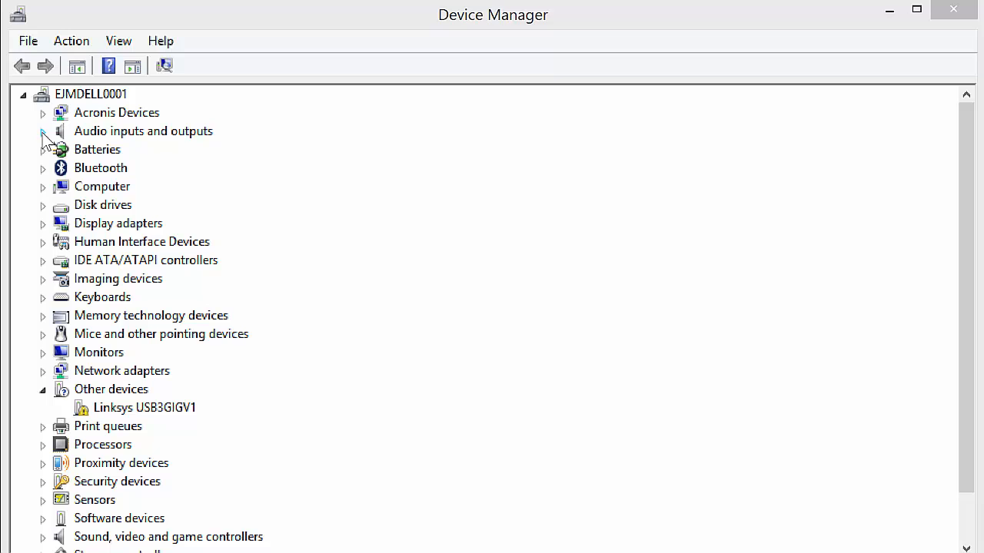
- Expand Acronis Devices and select the Acronis TIB Mounter device
{"action": "left_click", "coordinate": [42, 112]}
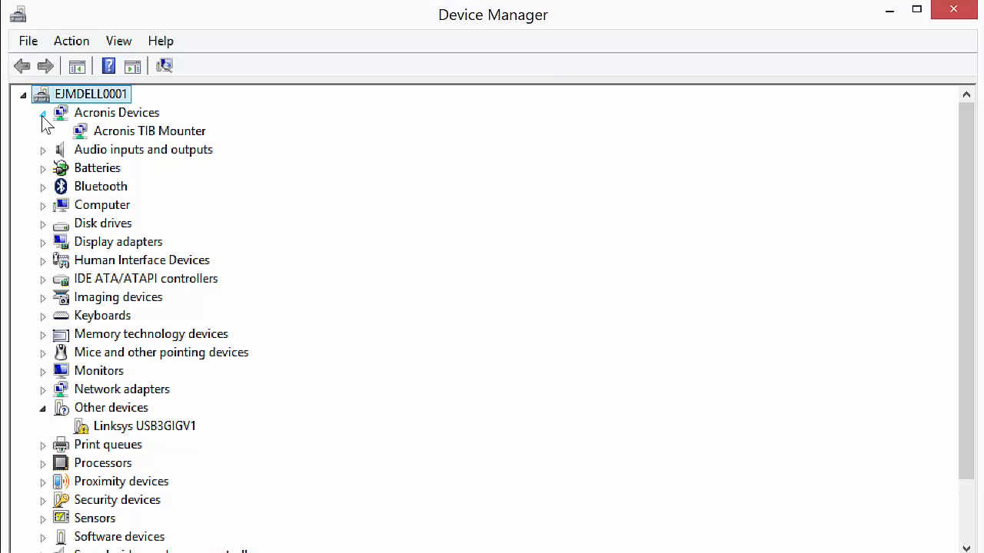
{"action": "left_click", "coordinate": [150, 131]}
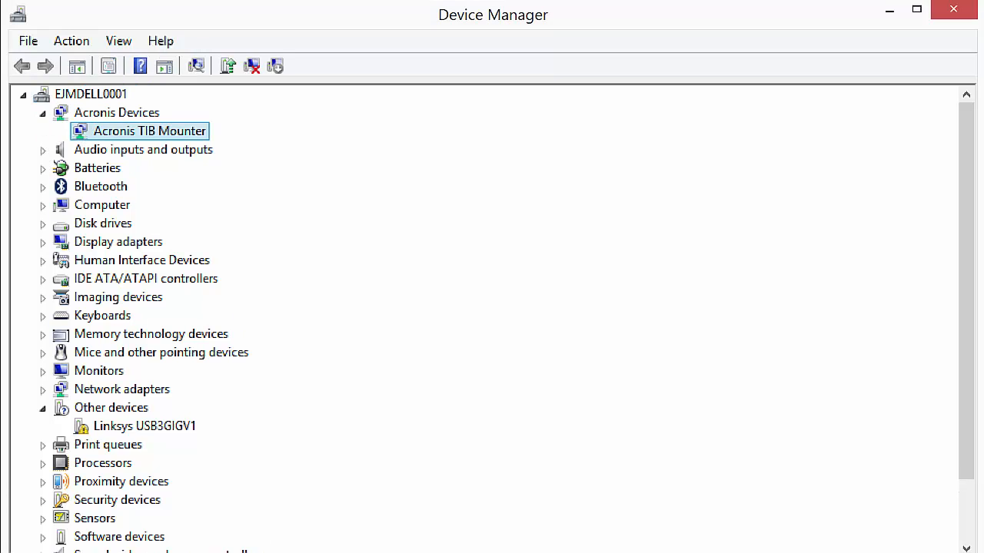
- Show the Acronis TIB Mounter's driver details: Acronis provider, version 4.3.0.2190
{"action": "double_click", "coordinate": [150, 131]}
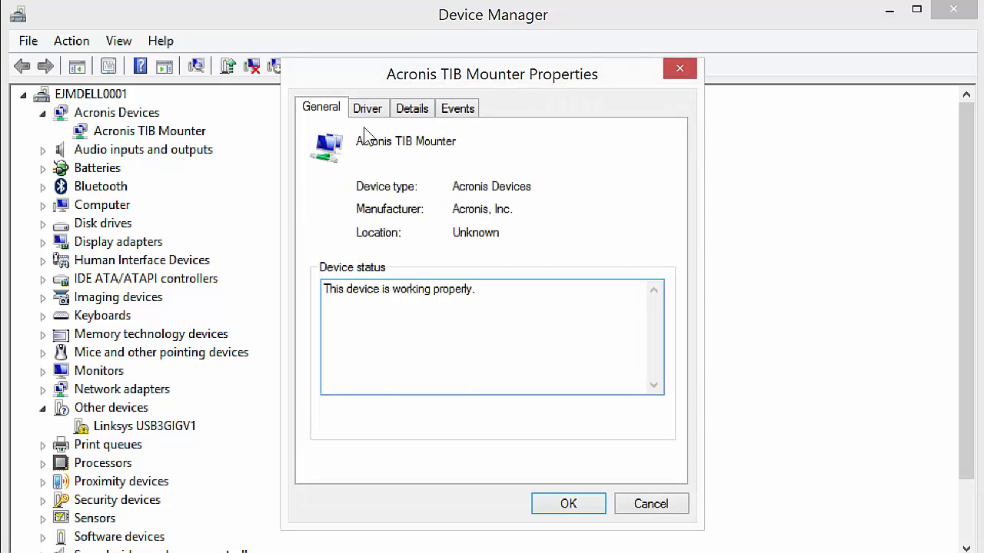
{"action": "left_click", "coordinate": [367, 107]}
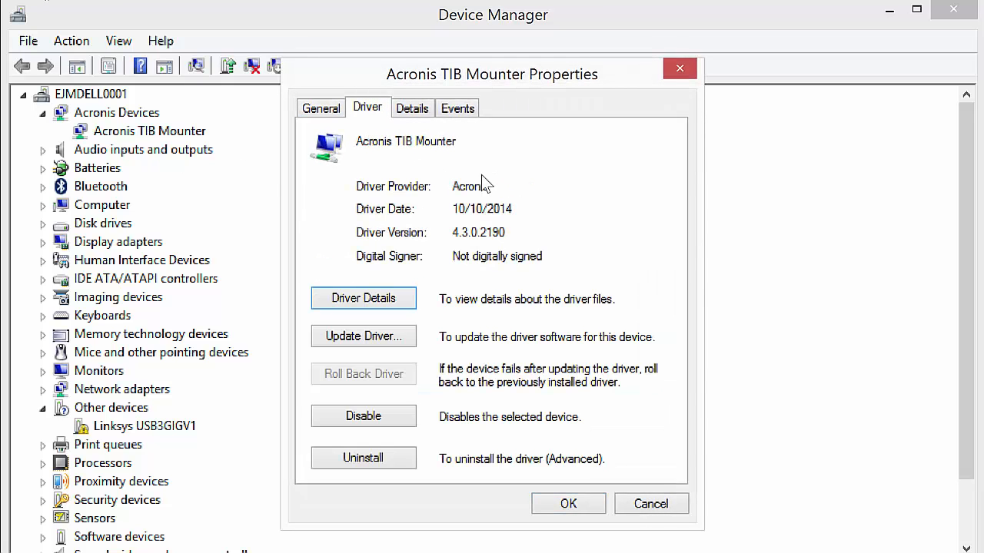
{"action": "mouse_move", "coordinate": [411, 115]}
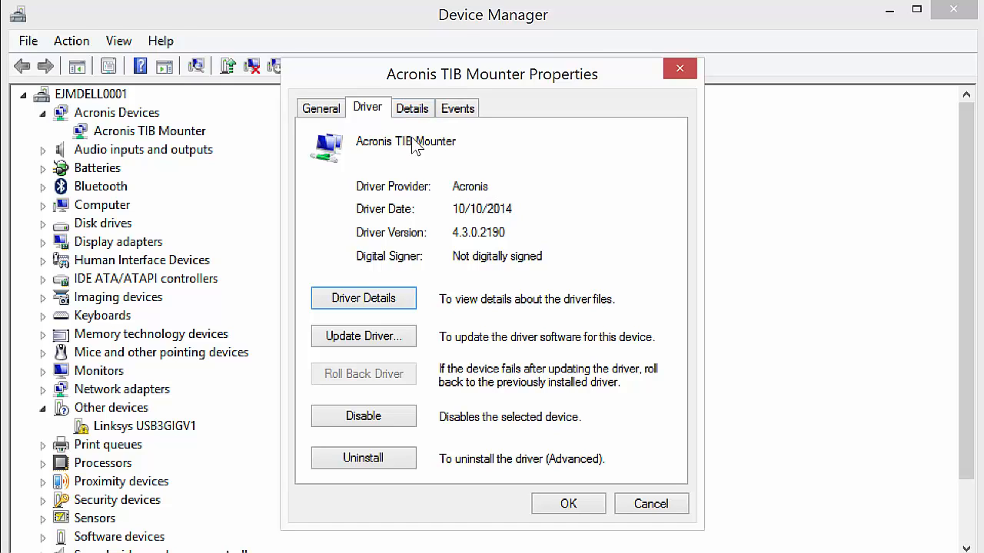
- Display the Acronis TIB Mounter's Driver key property, a GUID ending in \0000
{"action": "left_click", "coordinate": [412, 108]}
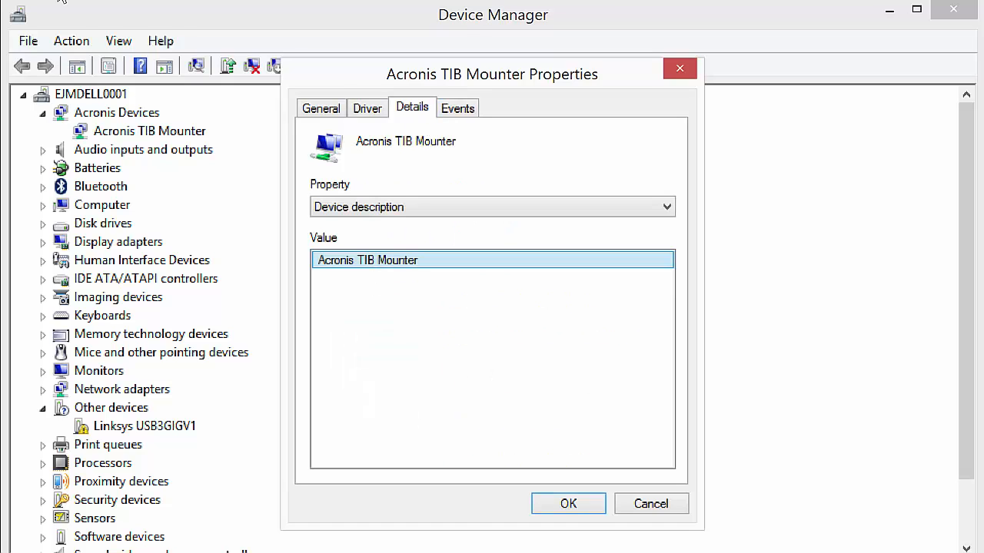
{"action": "mouse_move", "coordinate": [653, 222]}
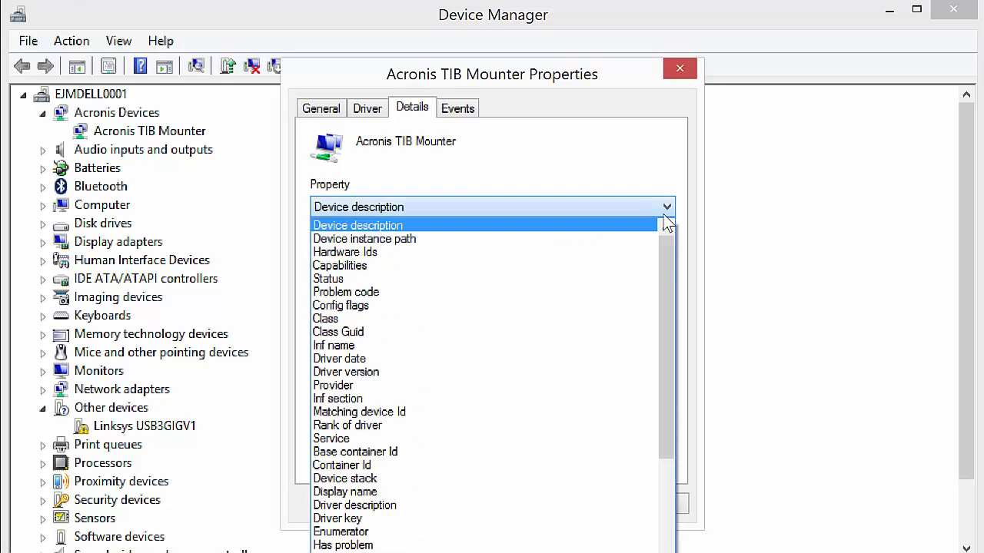
{"action": "scroll", "scroll_direction": "down", "scroll_amount": 3}
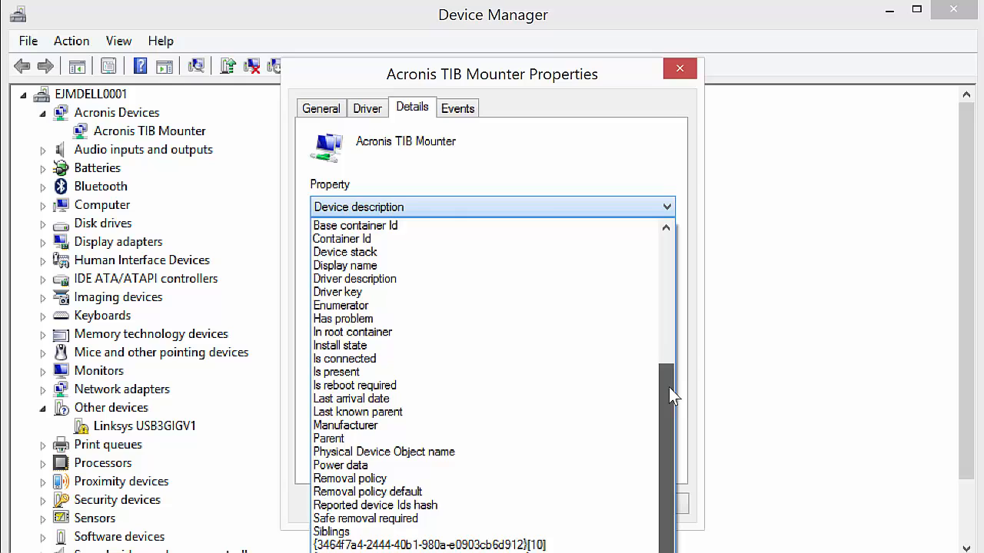
{"action": "scroll", "scroll_direction": "down", "scroll_amount": 3}
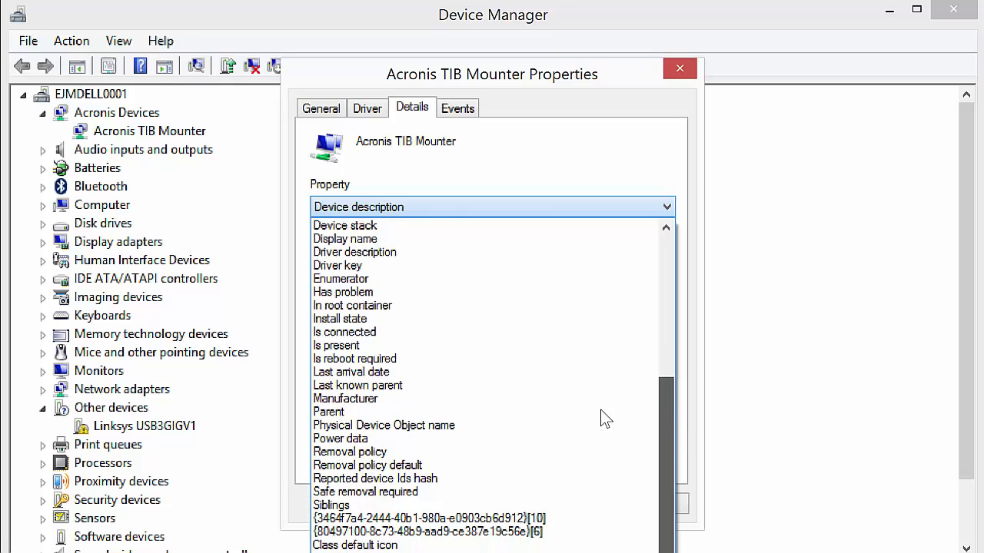
{"action": "left_click", "coordinate": [345, 398]}
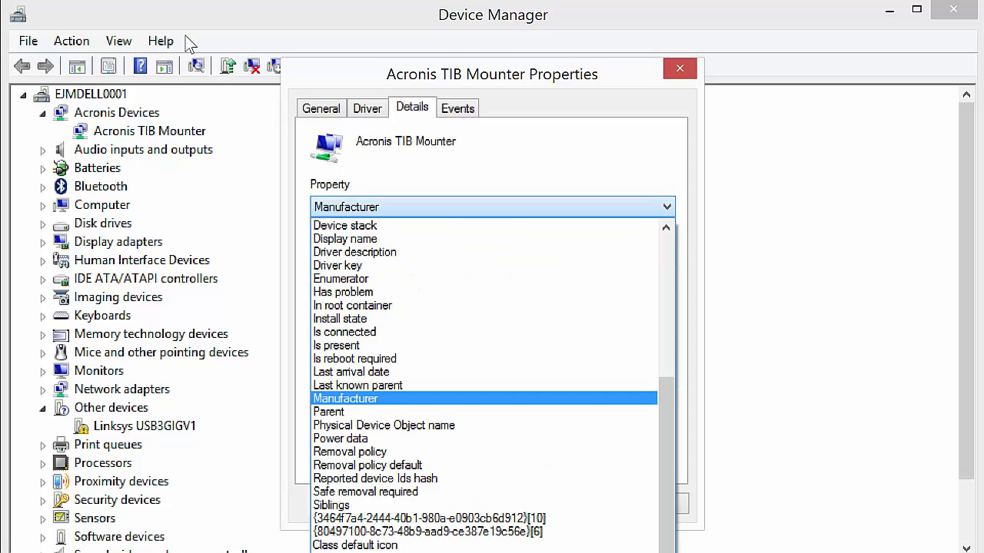
{"action": "left_click", "coordinate": [336, 265]}
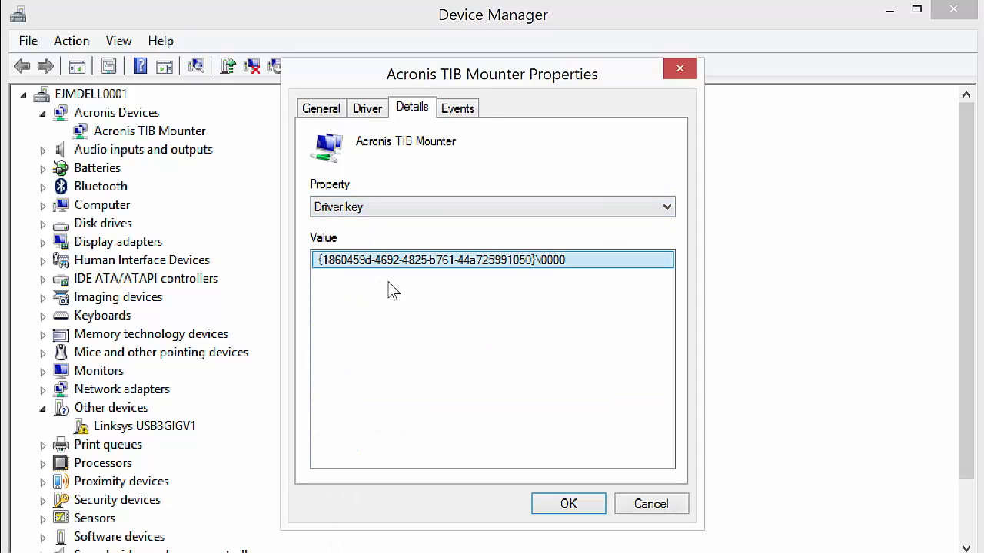
- View the Events list showing the 3/20/2015 'Driver service added (tib_mounter)' entry
{"action": "left_click", "coordinate": [457, 108]}
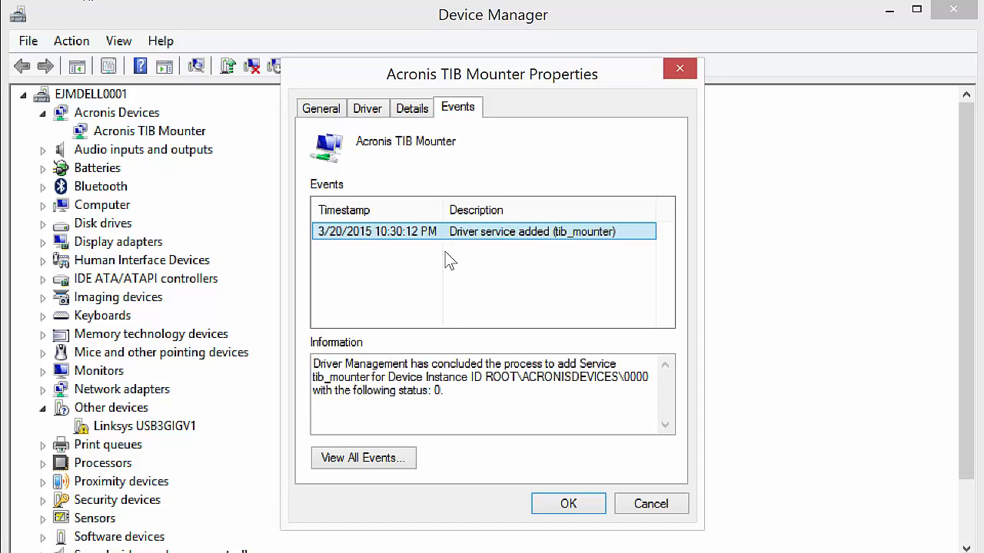
{"action": "mouse_move", "coordinate": [377, 240]}
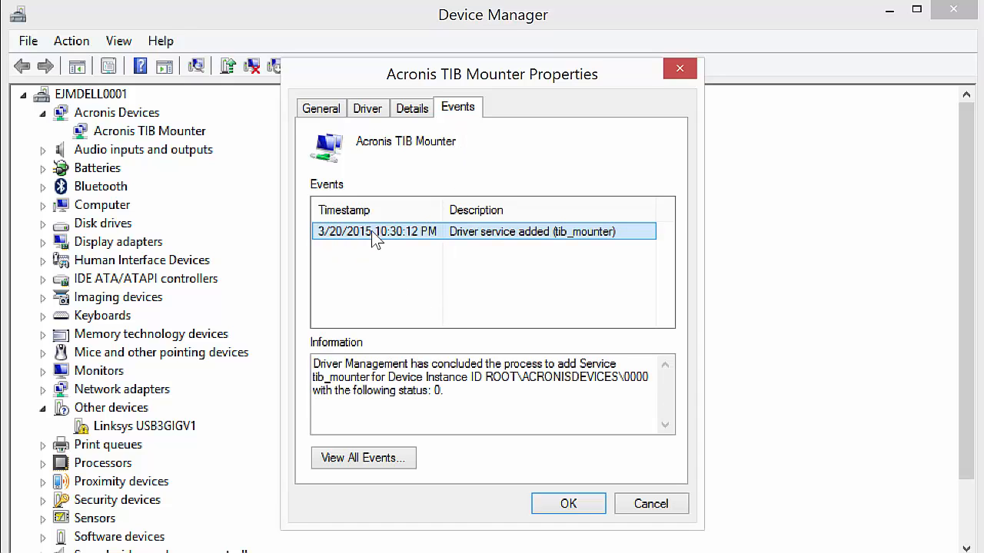
{"action": "mouse_move", "coordinate": [534, 240]}
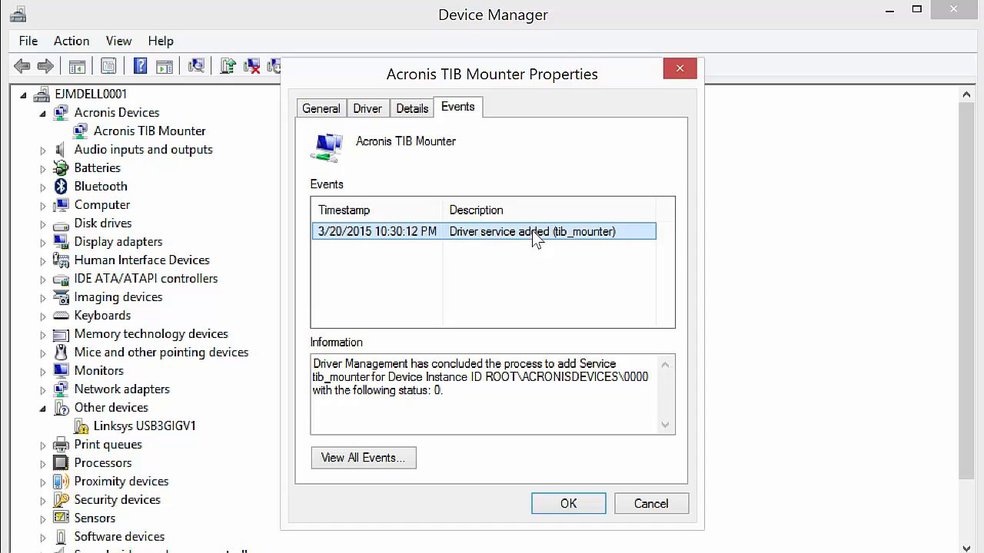
{"action": "mouse_move", "coordinate": [576, 242]}
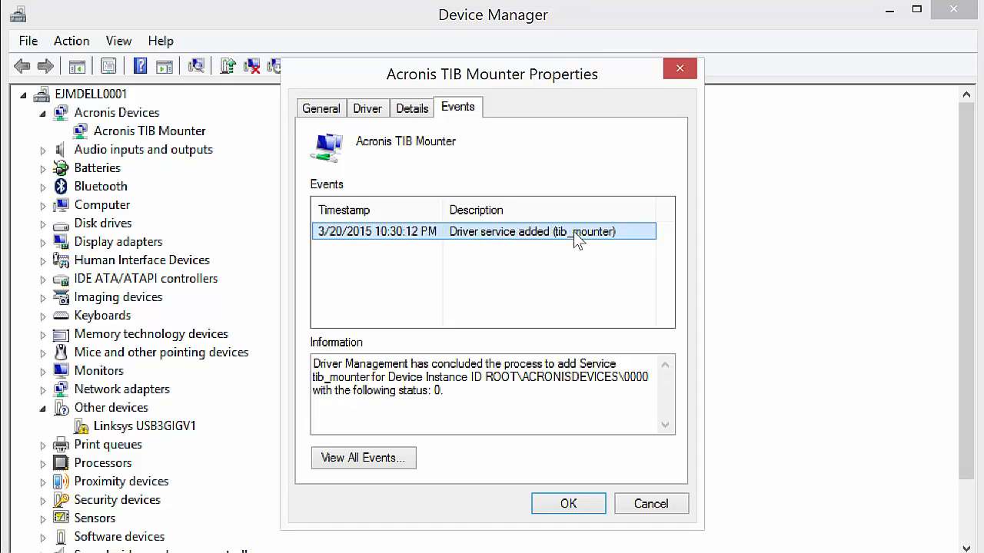
{"action": "mouse_move", "coordinate": [492, 302]}
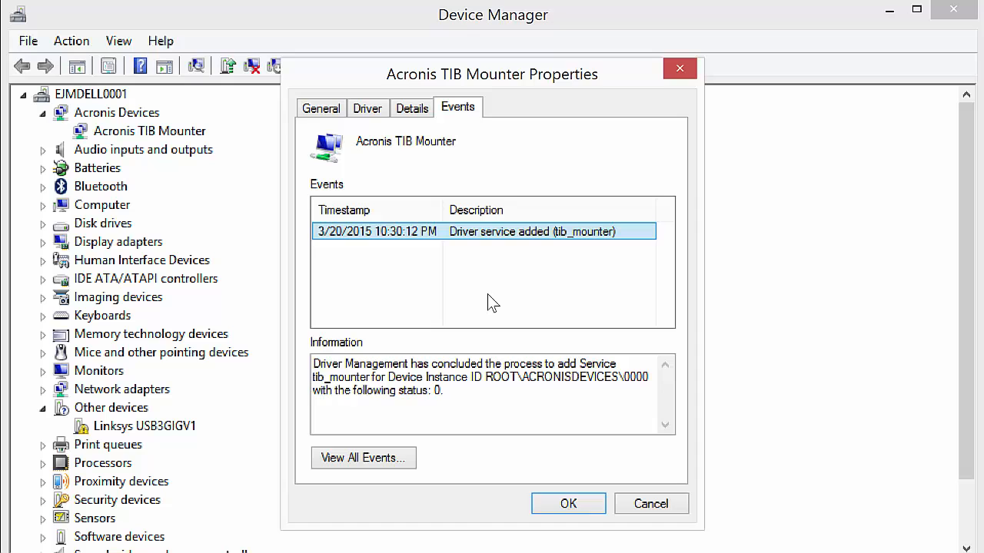
{"action": "mouse_move", "coordinate": [680, 68]}
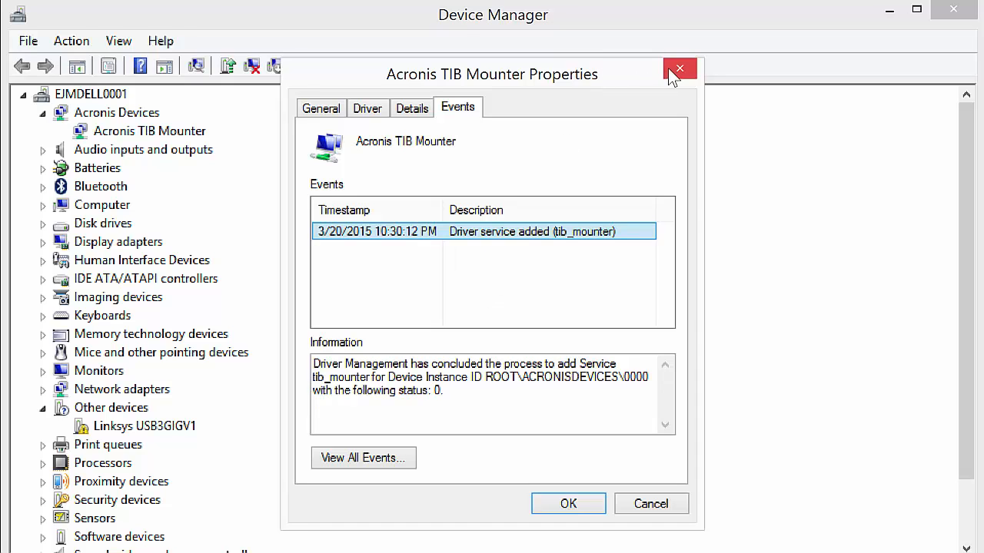
{"action": "mouse_move", "coordinate": [680, 70]}
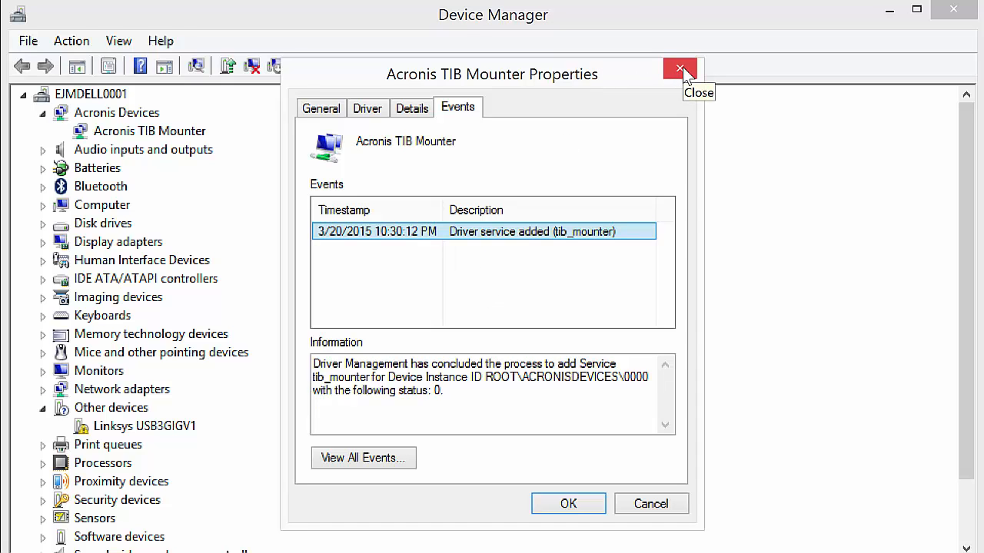
{"action": "mouse_move", "coordinate": [690, 73]}
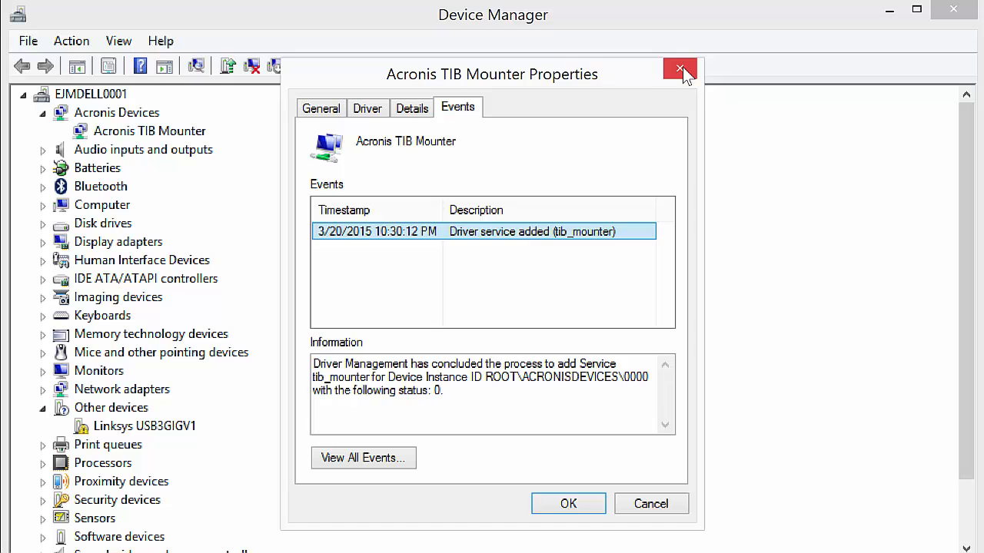
- Close the Acronis TIB Mounter properties and toggle the Network adapters category
{"action": "left_click", "coordinate": [660, 68]}
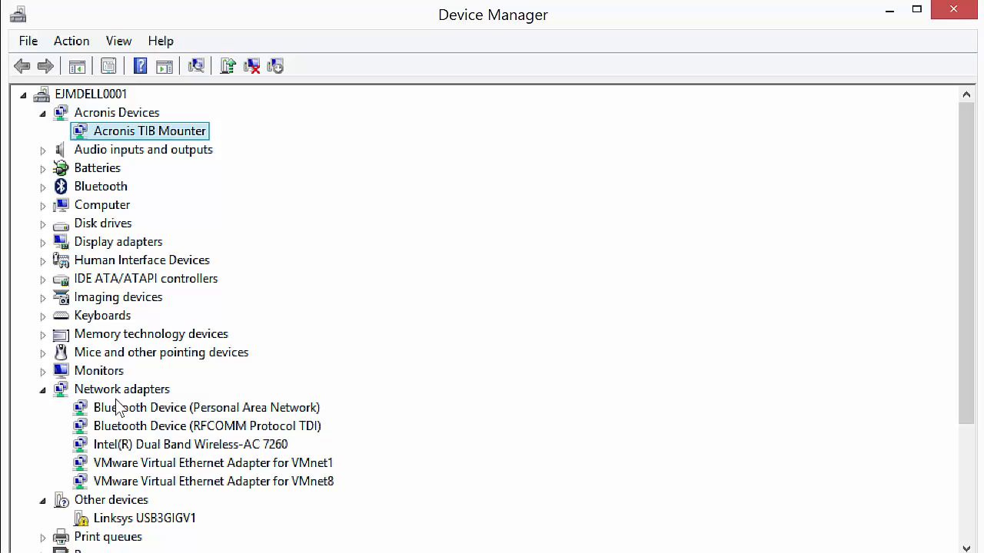
{"action": "mouse_move", "coordinate": [176, 461]}
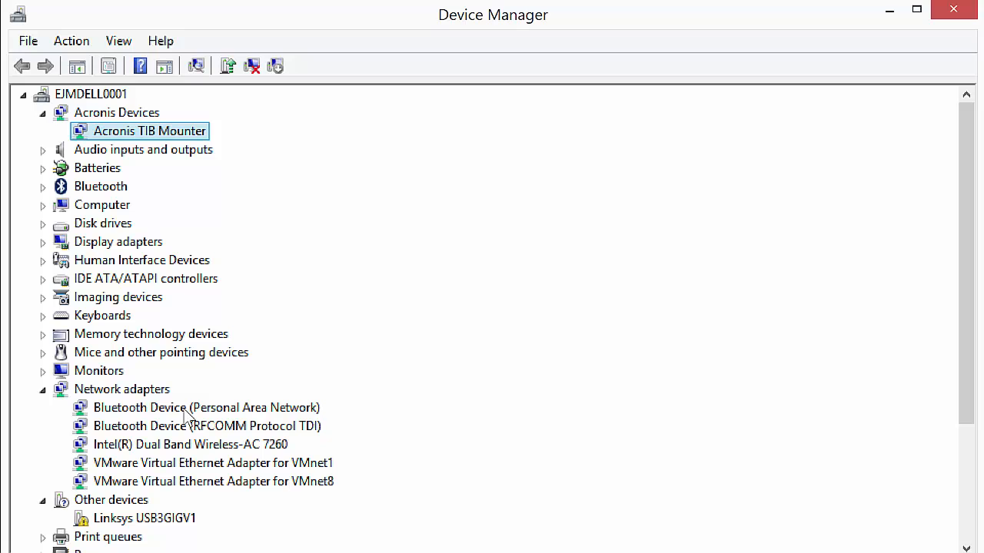
{"action": "left_click", "coordinate": [43, 389]}
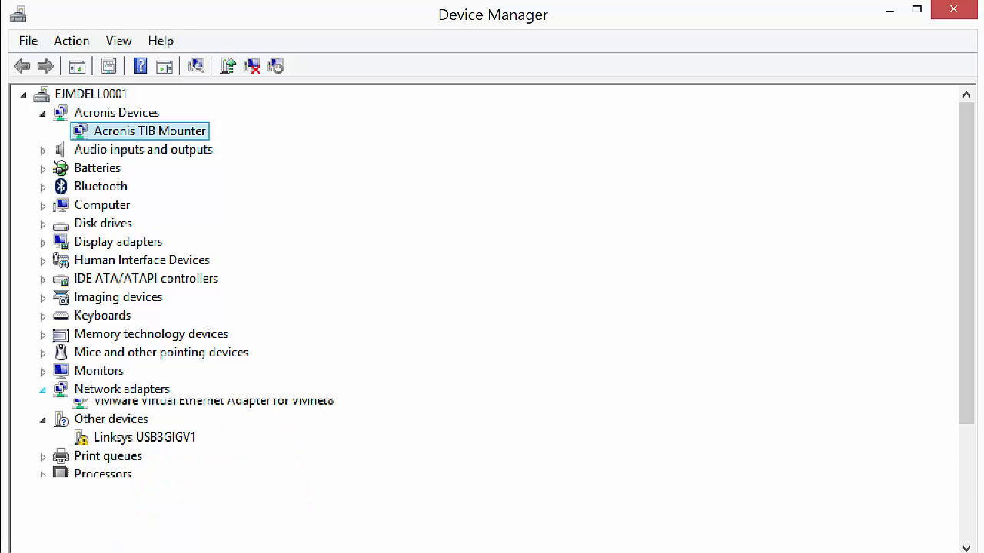
{"action": "left_click", "coordinate": [43, 389]}
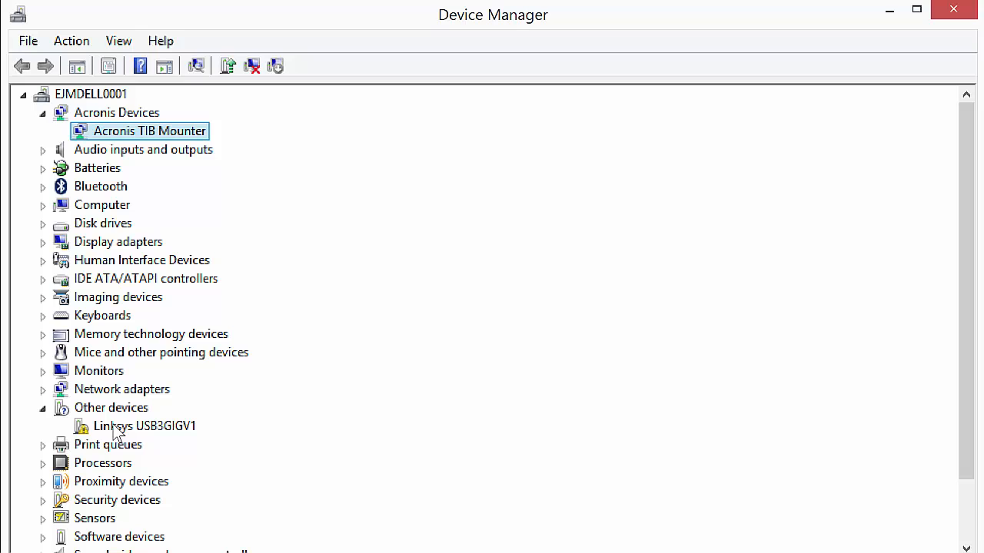
{"action": "mouse_move", "coordinate": [63, 415]}
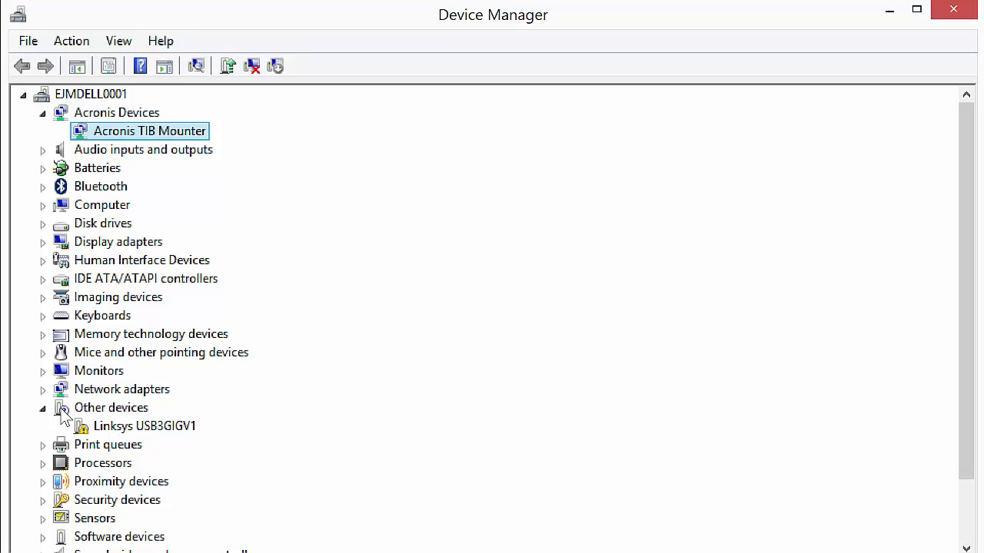
{"action": "left_click", "coordinate": [44, 407]}
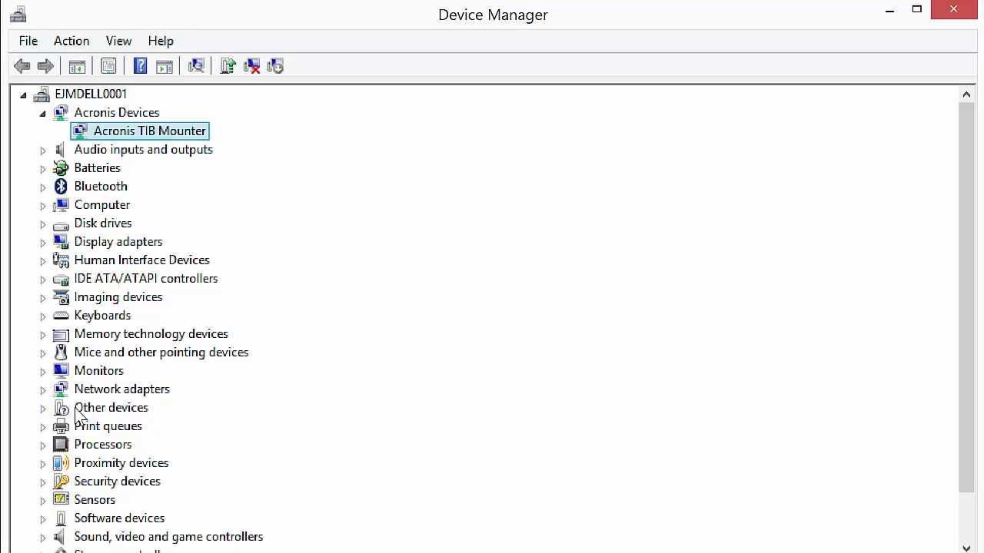
{"action": "left_click", "coordinate": [44, 407]}
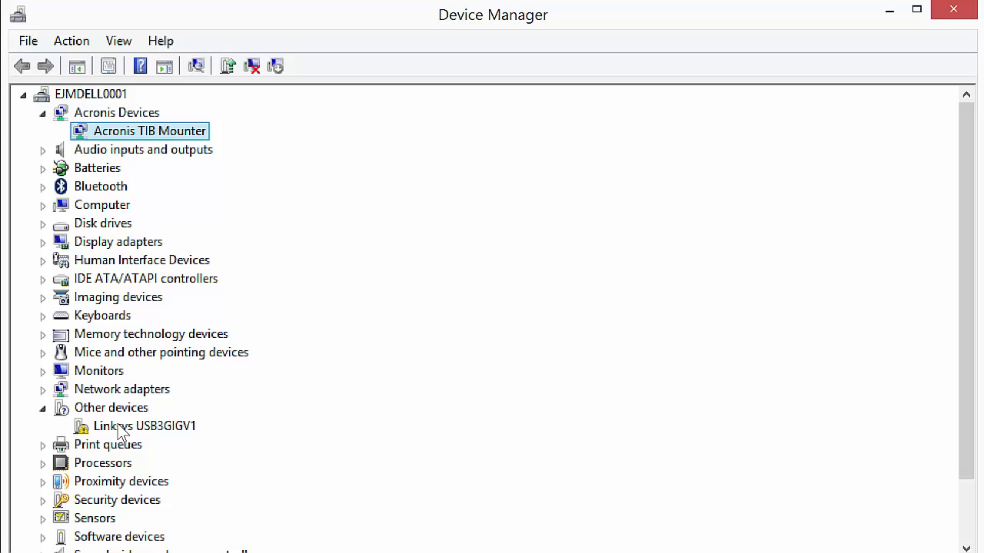
{"action": "mouse_move", "coordinate": [104, 435]}
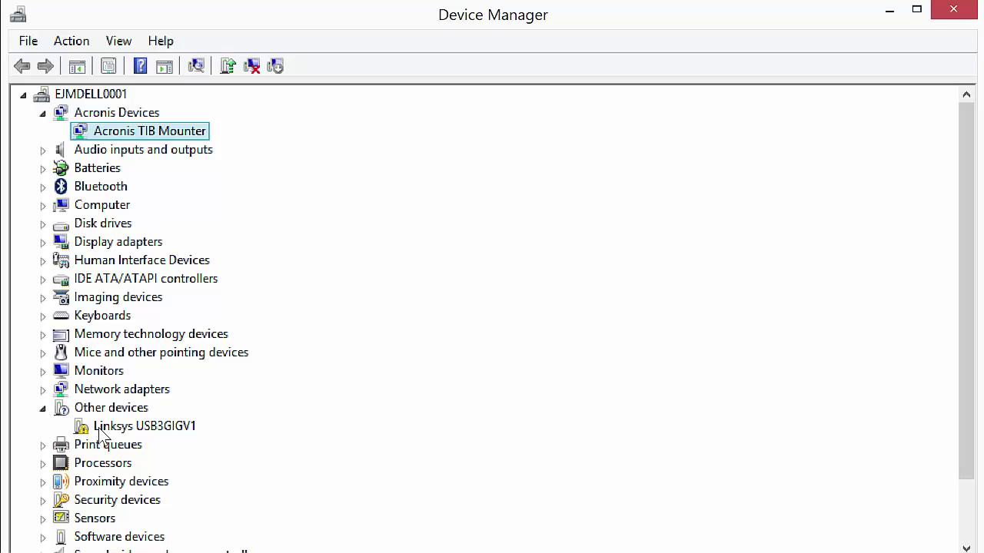
{"action": "mouse_move", "coordinate": [132, 430]}
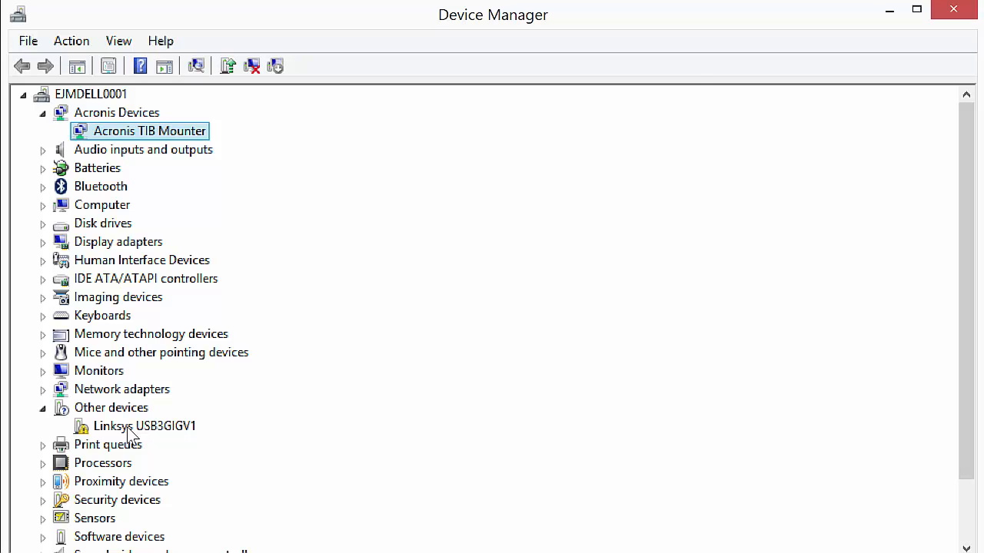
- Run an automatic driver search for Linksys USB3GIGV1, which finds no driver
{"action": "double_click", "coordinate": [144, 426]}
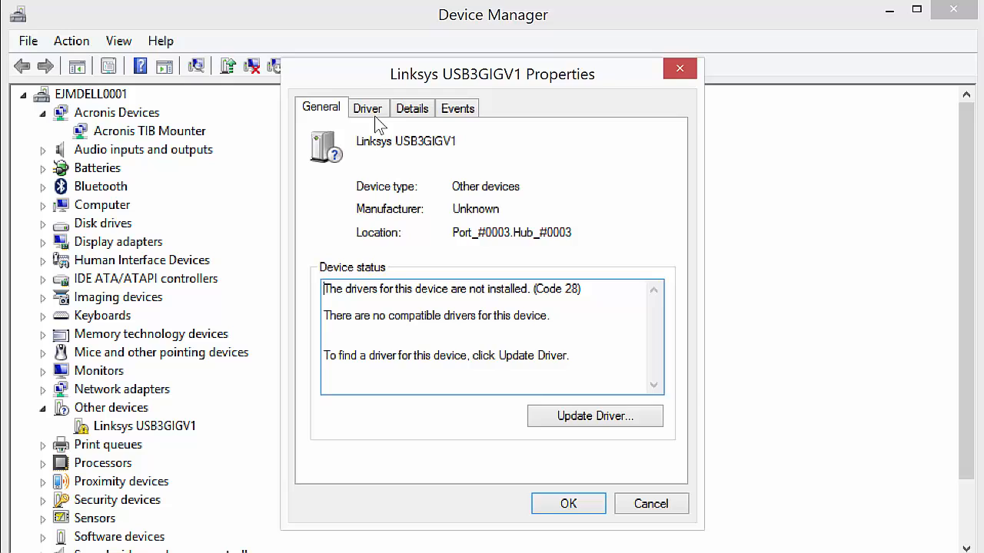
{"action": "left_click", "coordinate": [368, 108]}
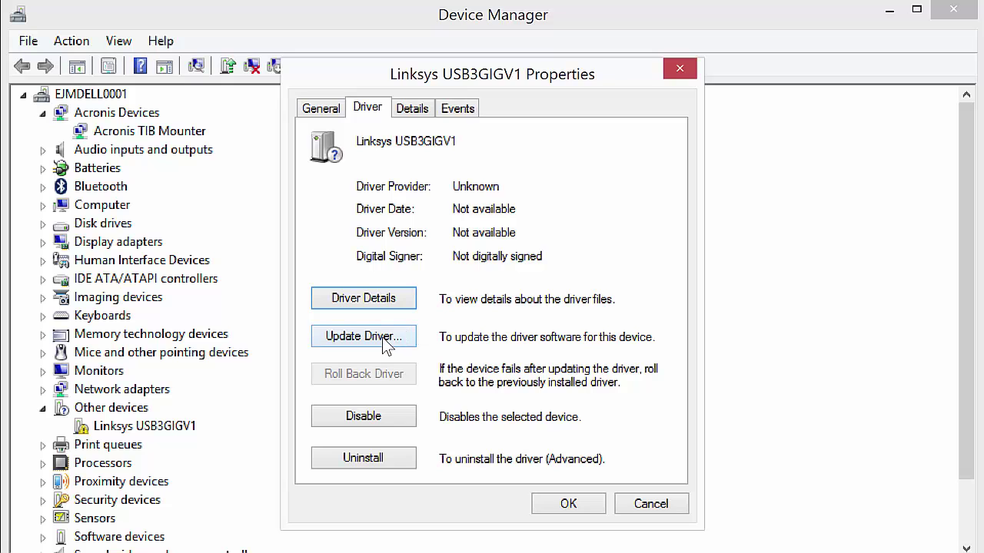
{"action": "left_click", "coordinate": [363, 336]}
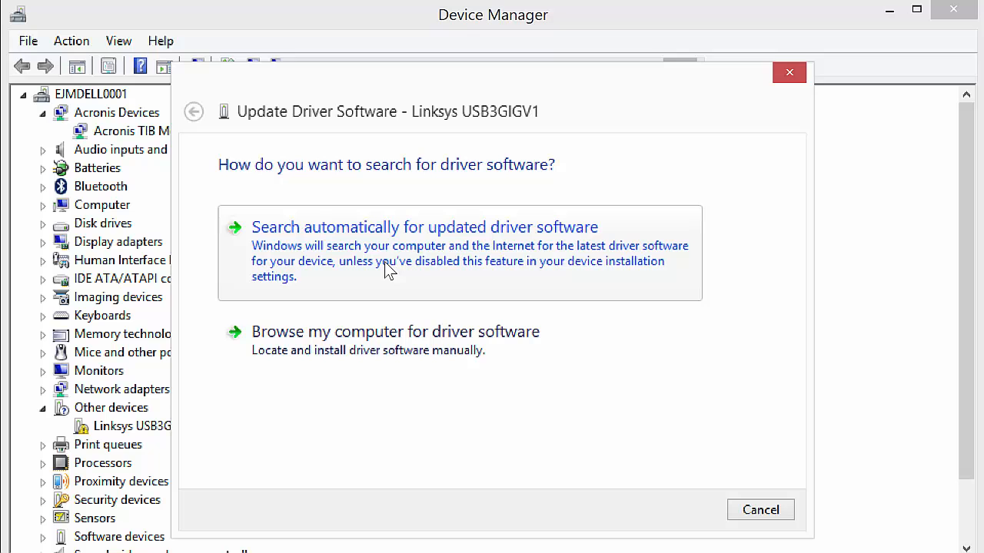
{"action": "mouse_move", "coordinate": [476, 254]}
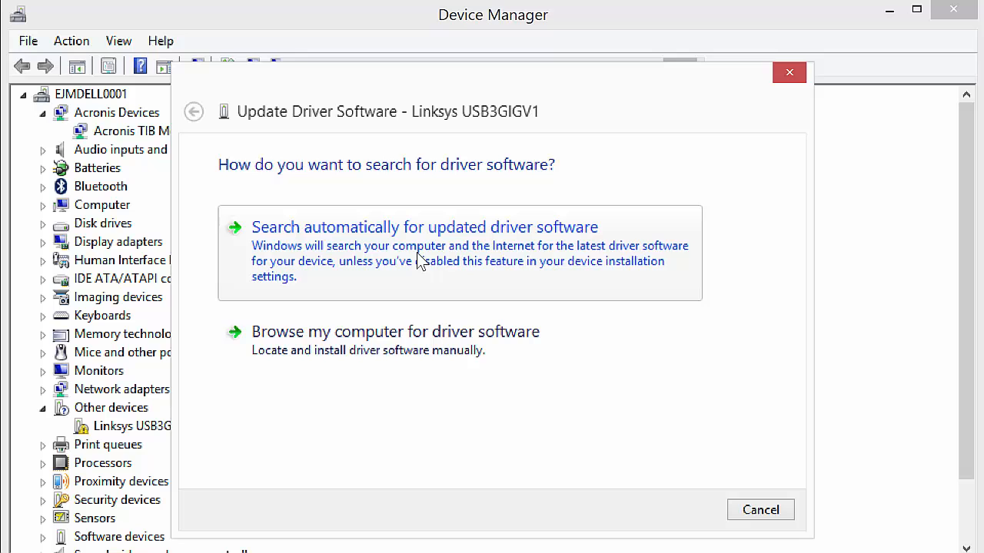
{"action": "left_click", "coordinate": [422, 226]}
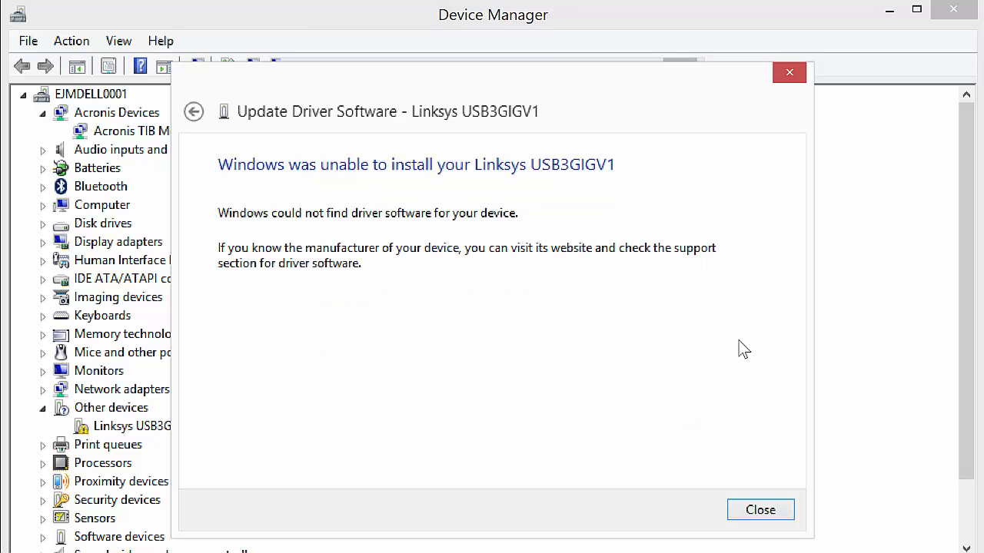
{"action": "mouse_move", "coordinate": [609, 256]}
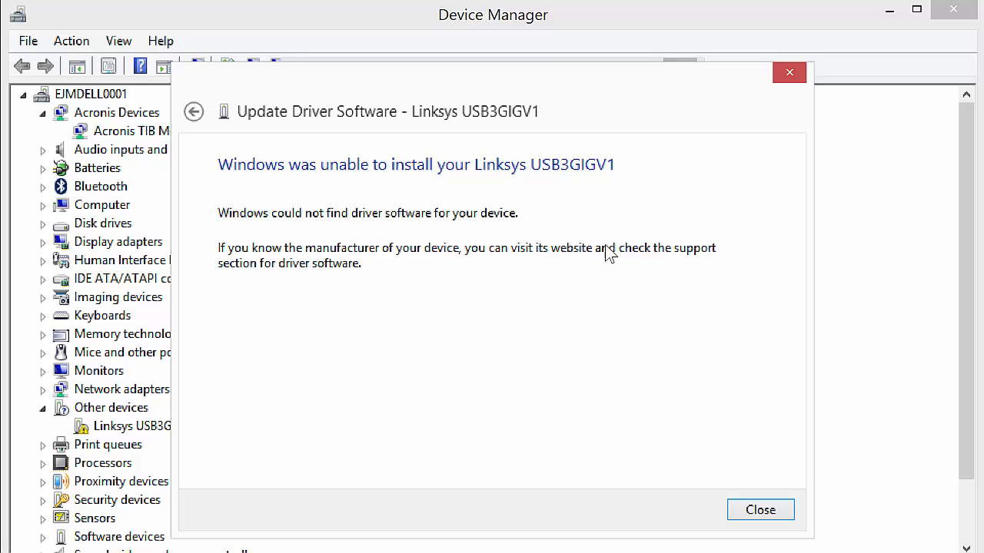
{"action": "mouse_move", "coordinate": [760, 517]}
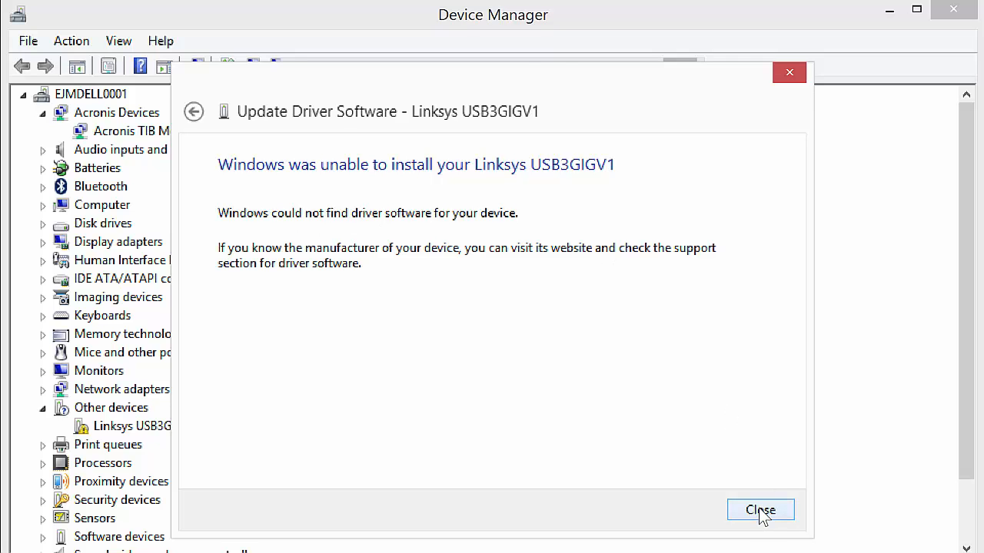
{"action": "left_click", "coordinate": [760, 509]}
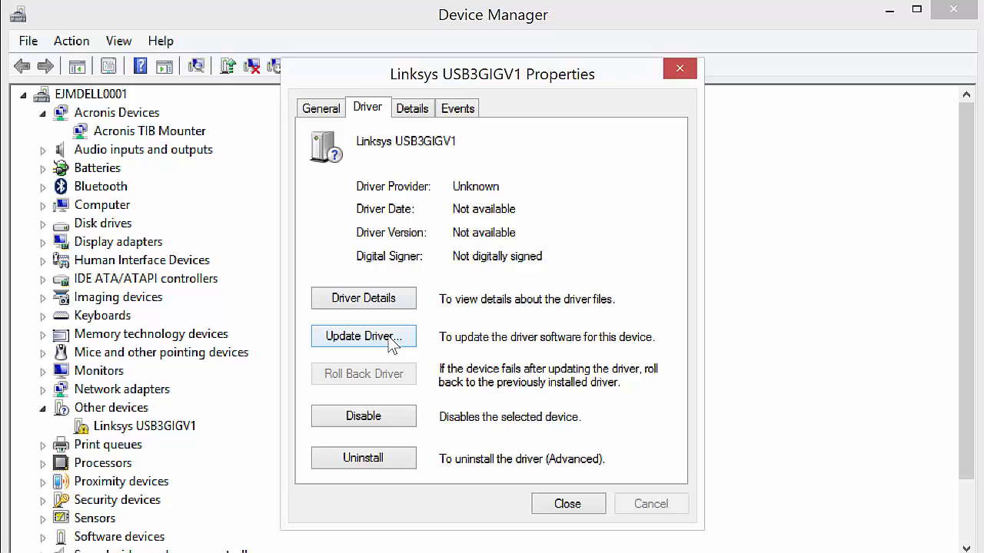
- Install the dongle driver from Desktop\Linksys USB3GIG Dongle Driver\Win8\64
{"action": "left_click", "coordinate": [363, 336]}
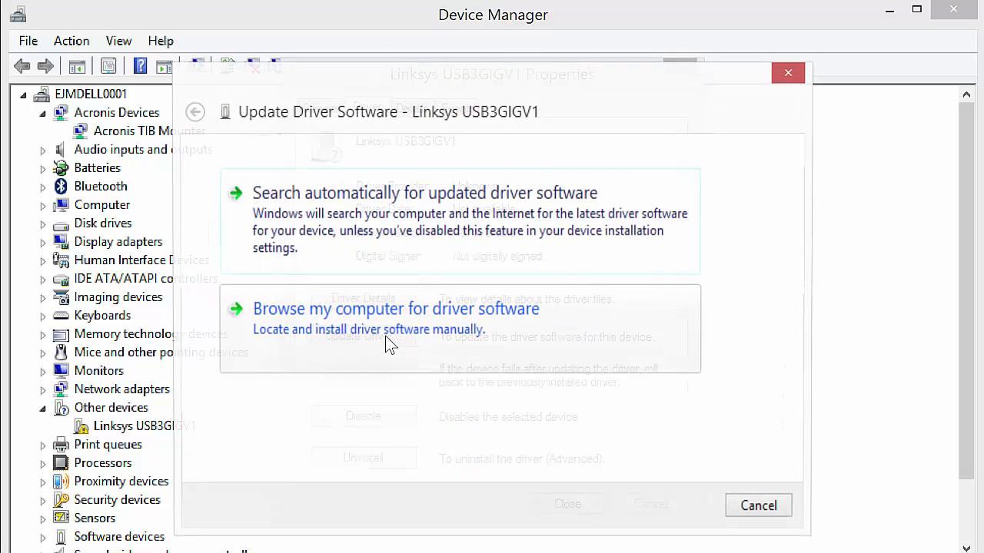
{"action": "left_click", "coordinate": [395, 309]}
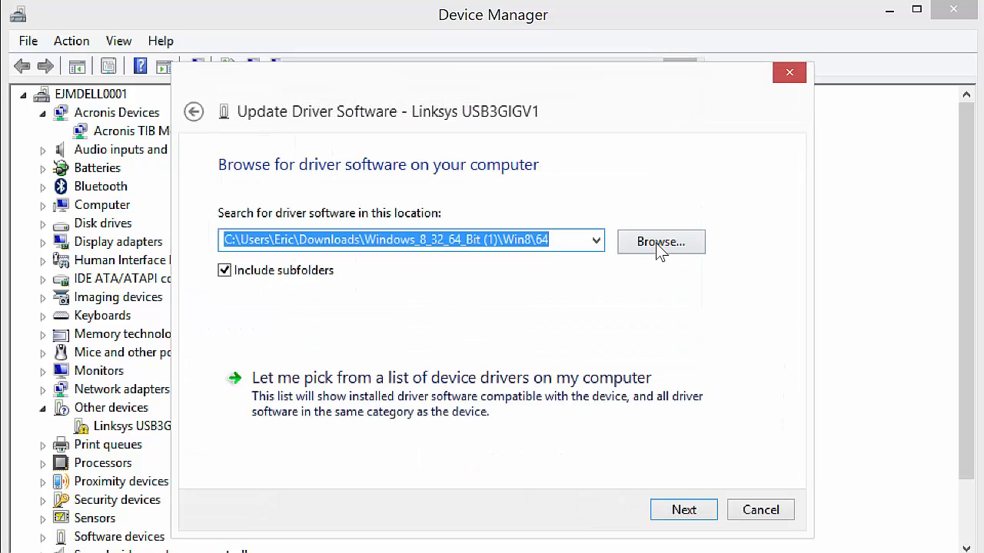
{"action": "left_click", "coordinate": [660, 241]}
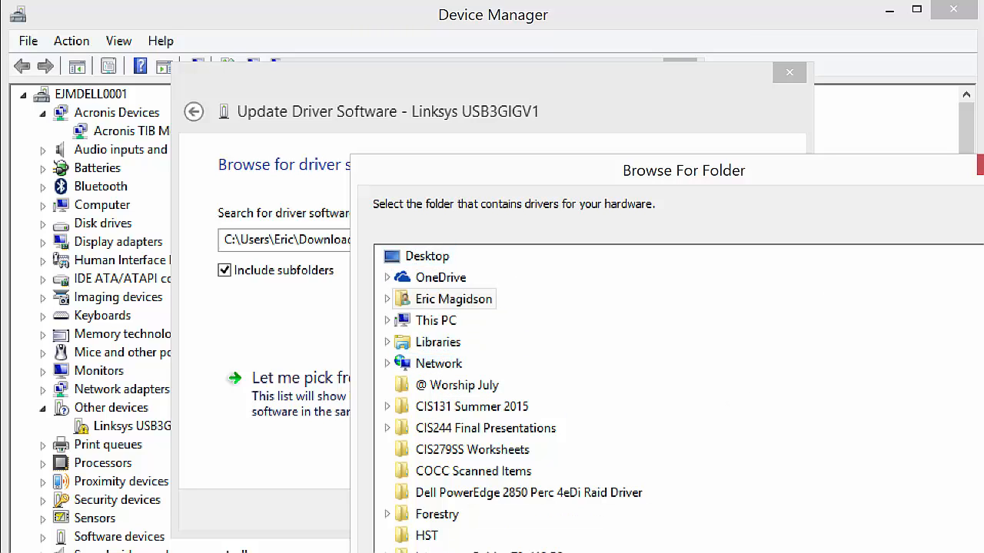
{"action": "mouse_move", "coordinate": [545, 187]}
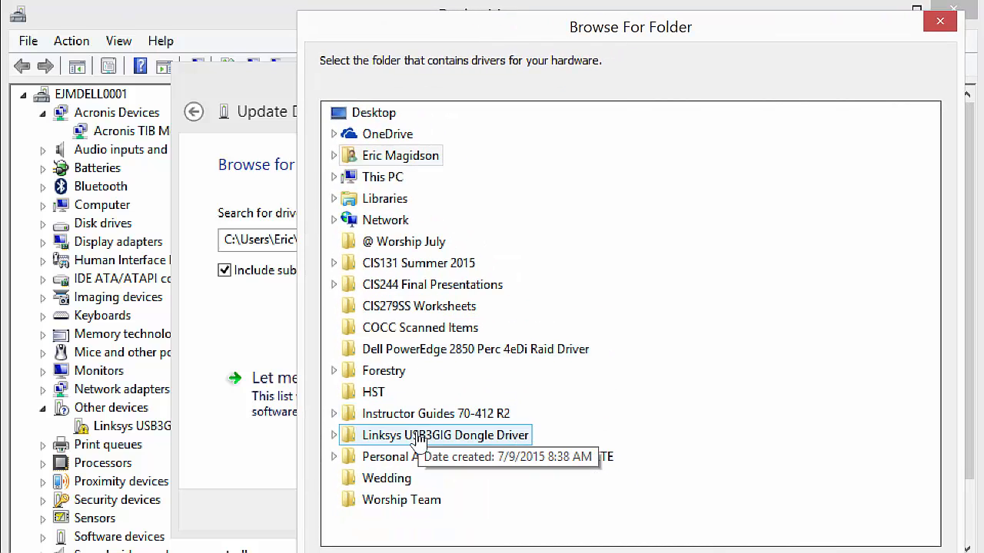
{"action": "left_click", "coordinate": [333, 435]}
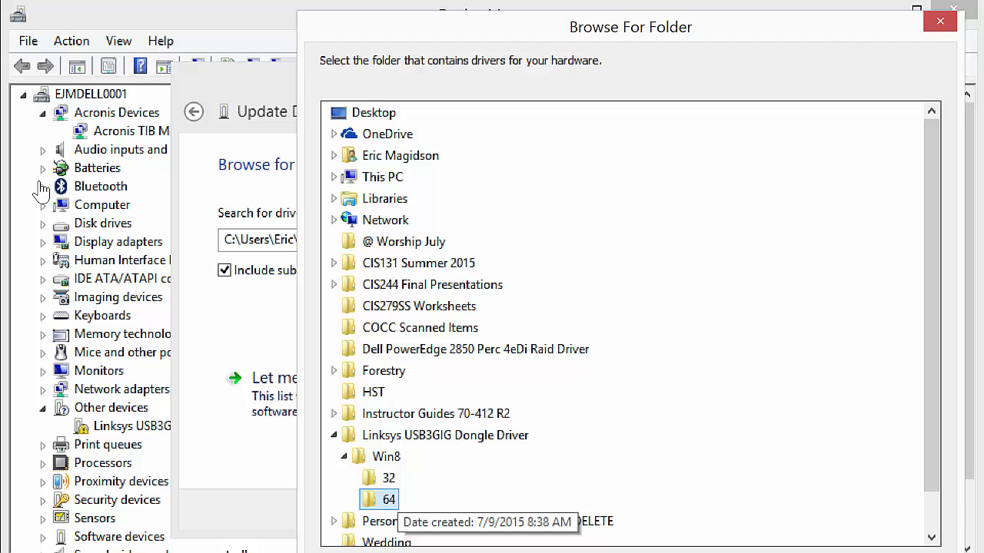
{"action": "mouse_move", "coordinate": [684, 540]}
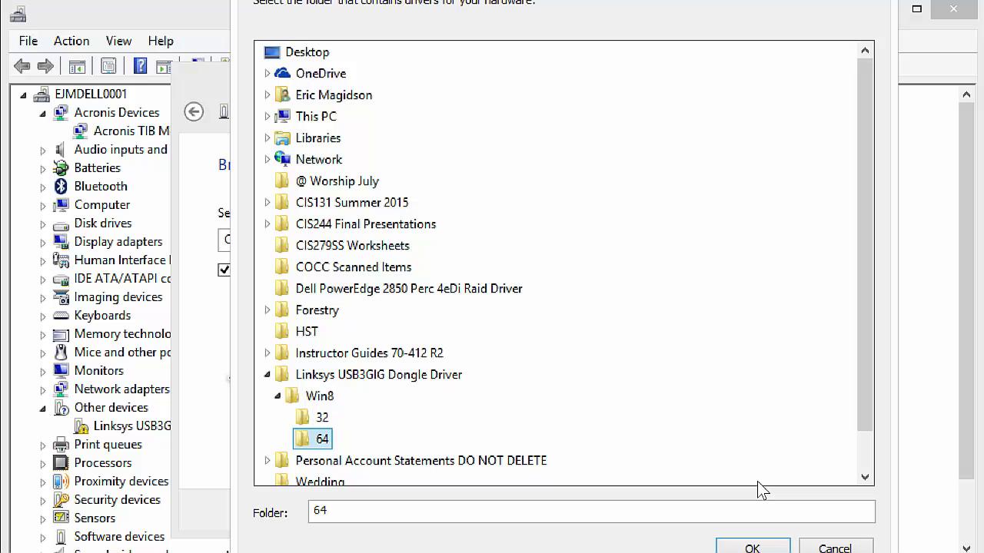
{"action": "left_click", "coordinate": [751, 548]}
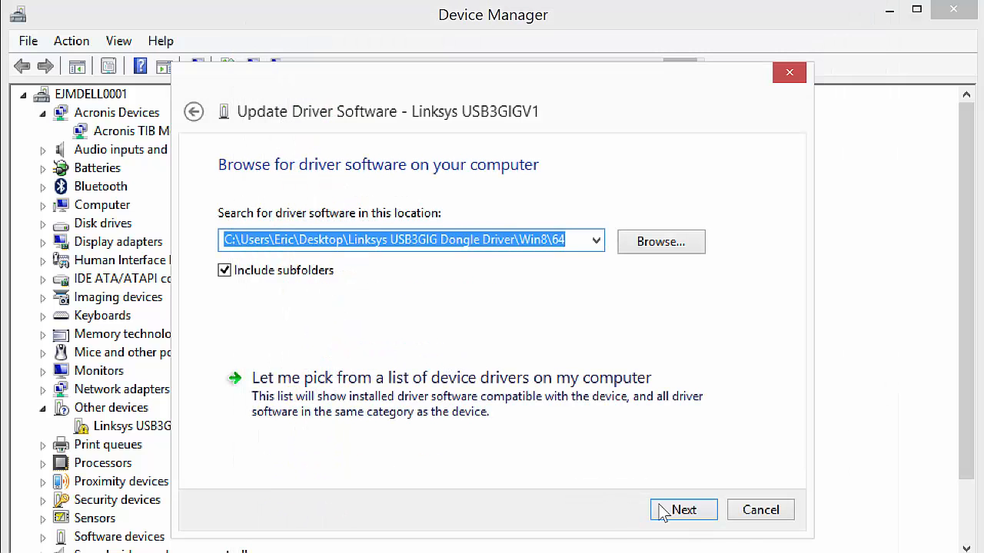
{"action": "left_click", "coordinate": [683, 509]}
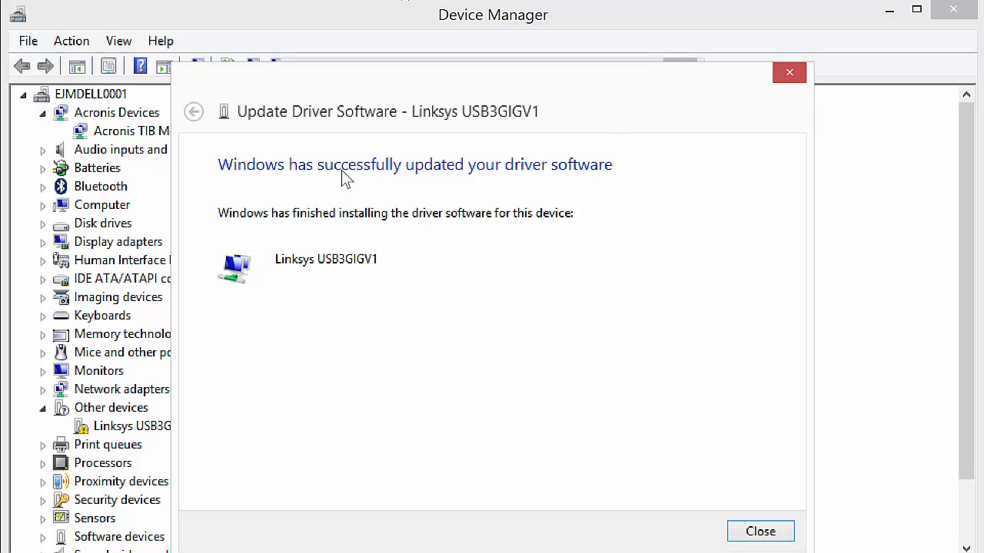
{"action": "mouse_move", "coordinate": [763, 531]}
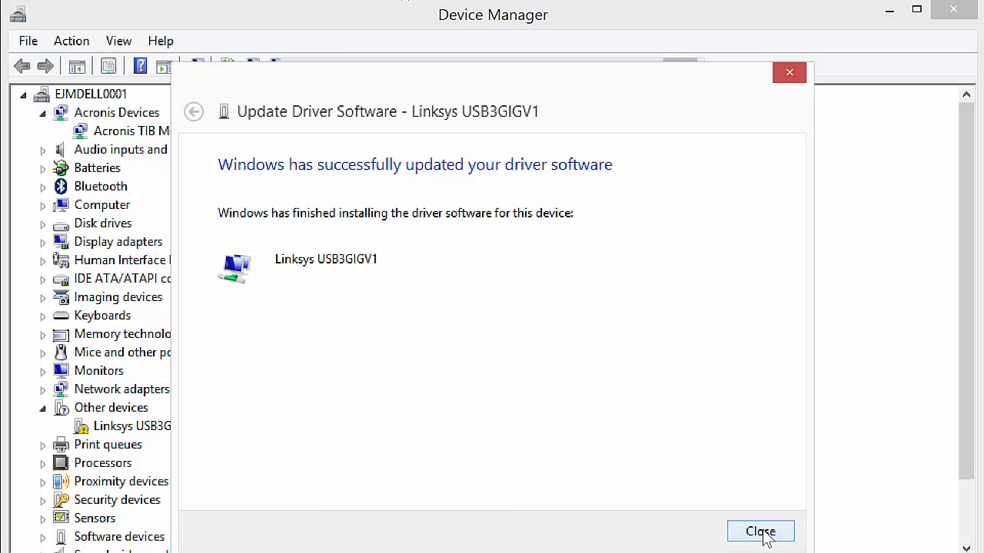
- Close the installation success page and the Linksys USB3GIGV1 Properties dialog
{"action": "left_click", "coordinate": [760, 531]}
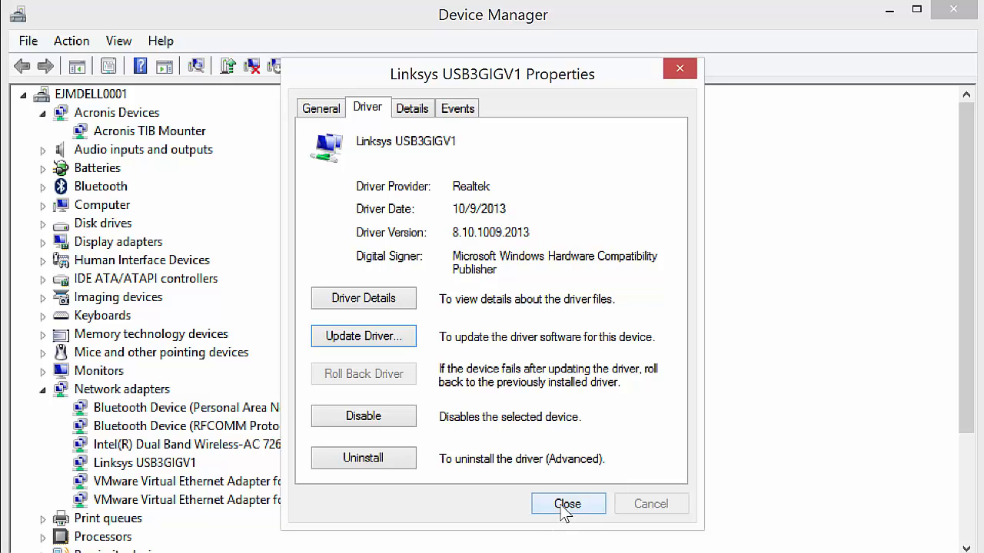
{"action": "left_click", "coordinate": [567, 503]}
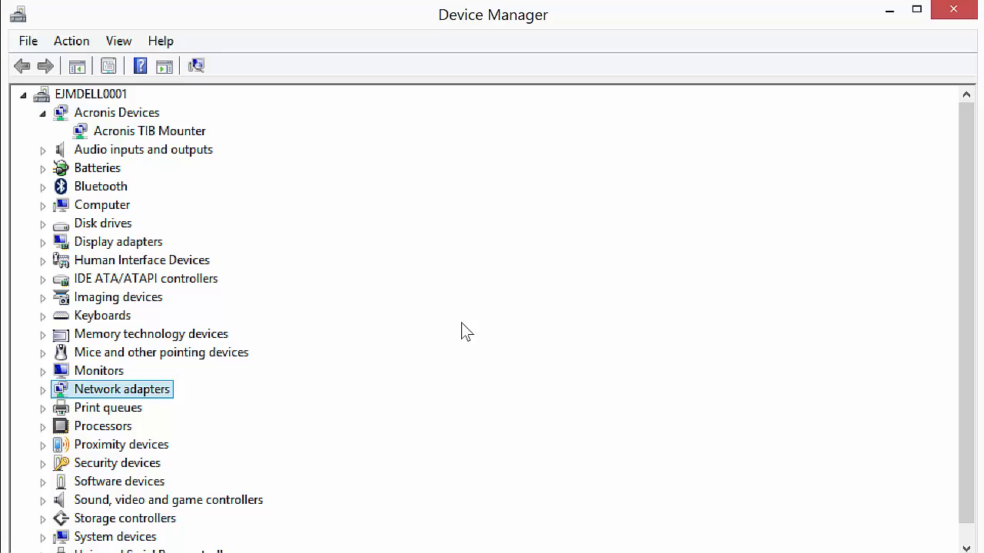
{"action": "mouse_move", "coordinate": [895, 469]}
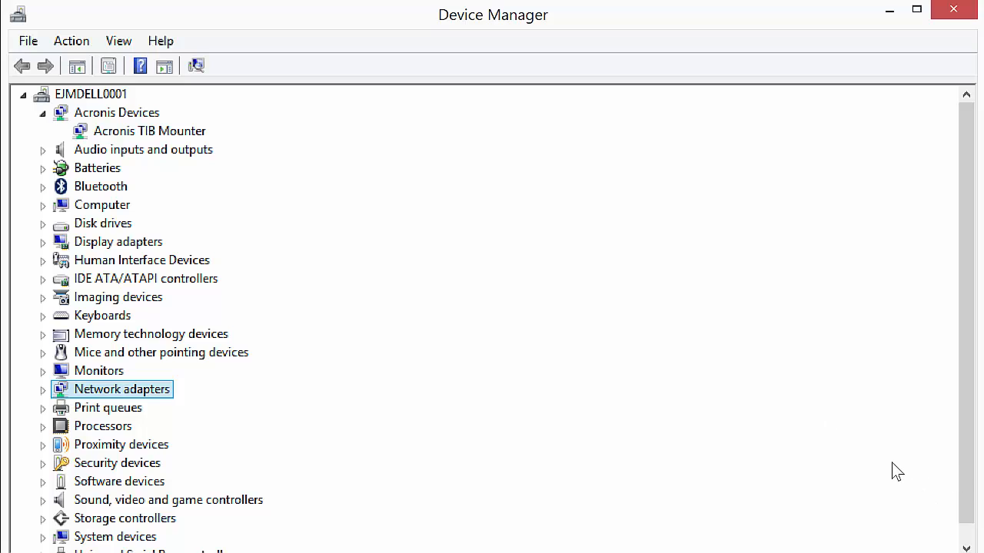
{"action": "mouse_move", "coordinate": [910, 472]}
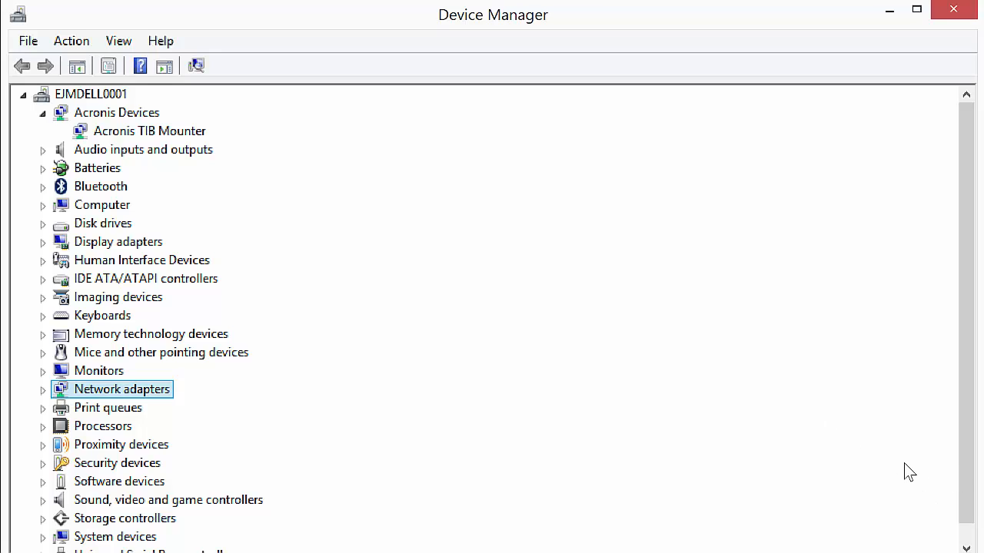